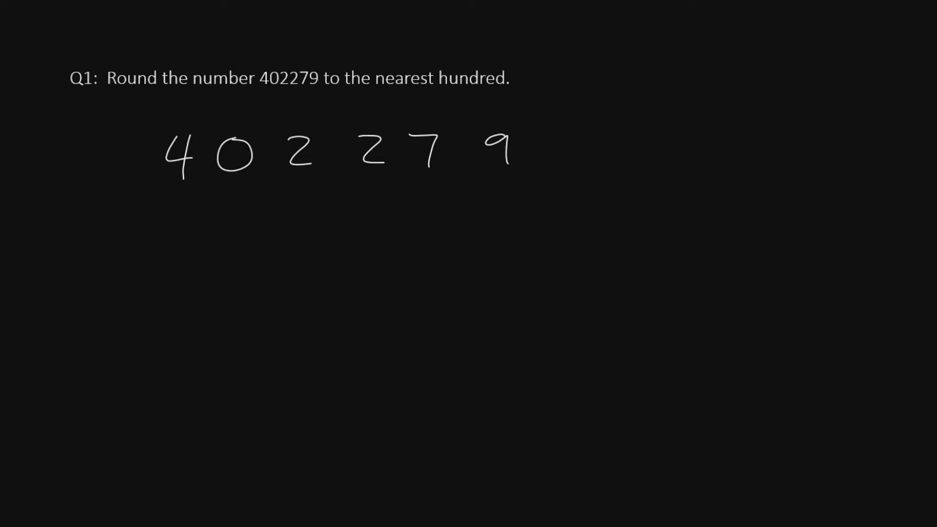
{"action": "type", "text": "One"}
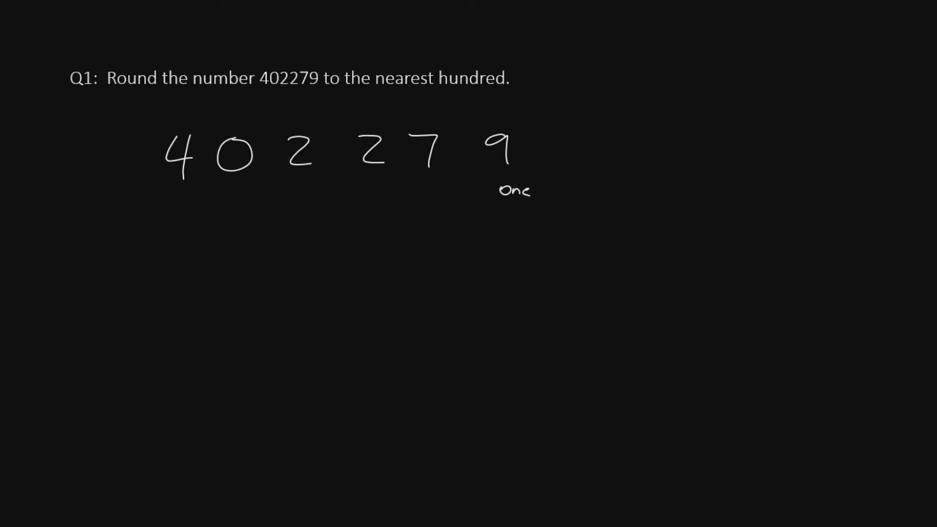